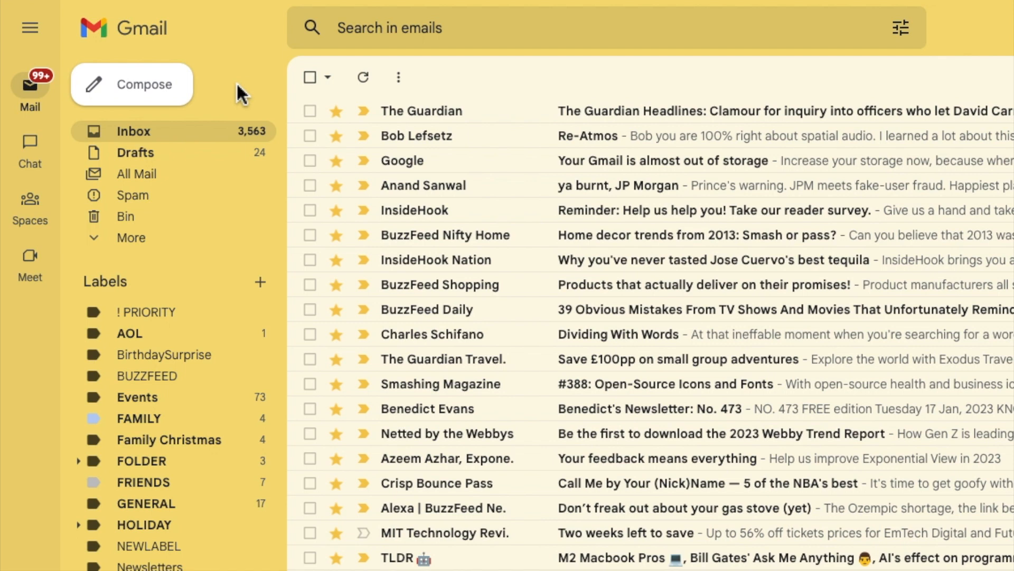
mouse_move(266, 78)
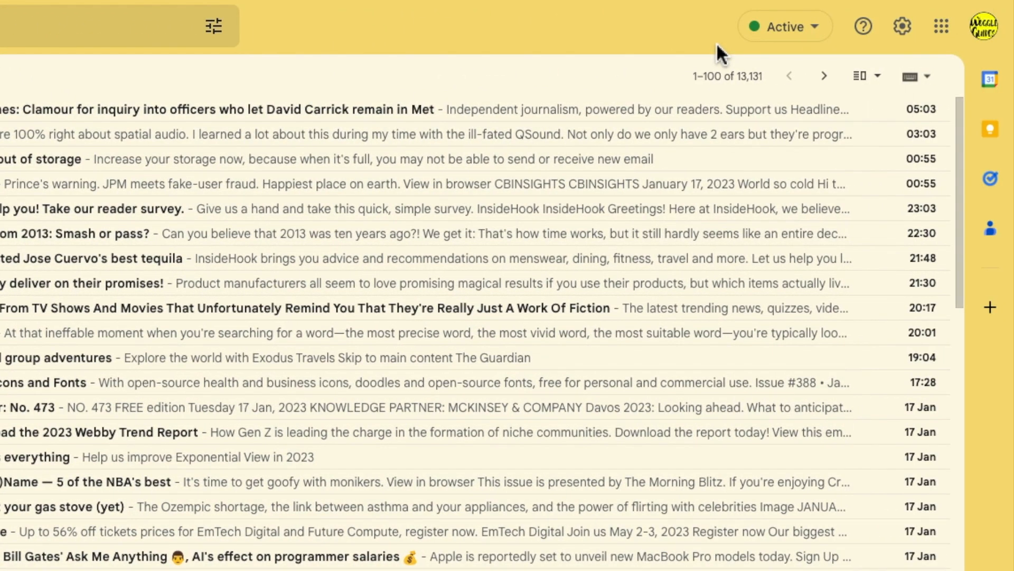
mouse_move(727, 57)
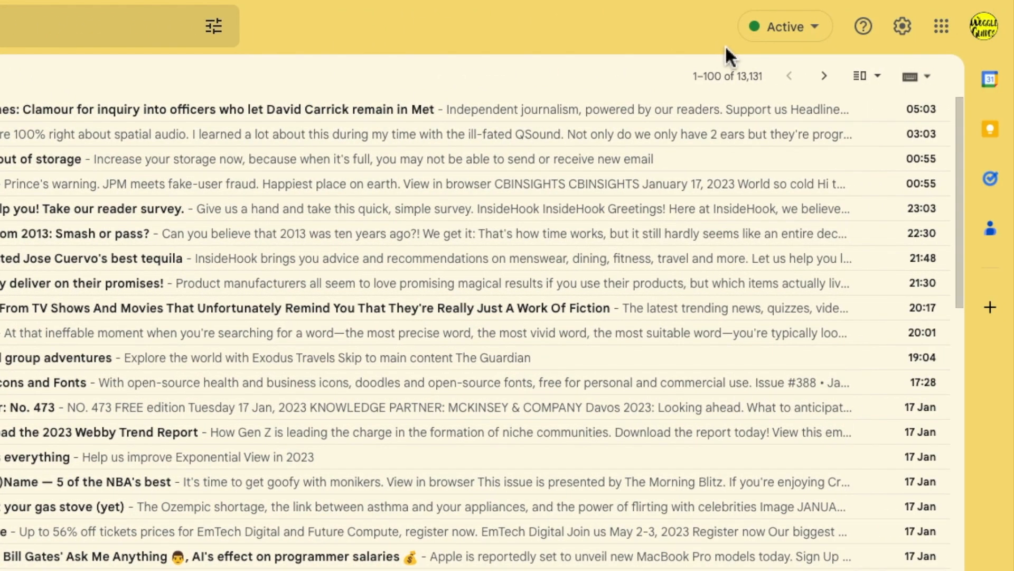
mouse_move(912, 58)
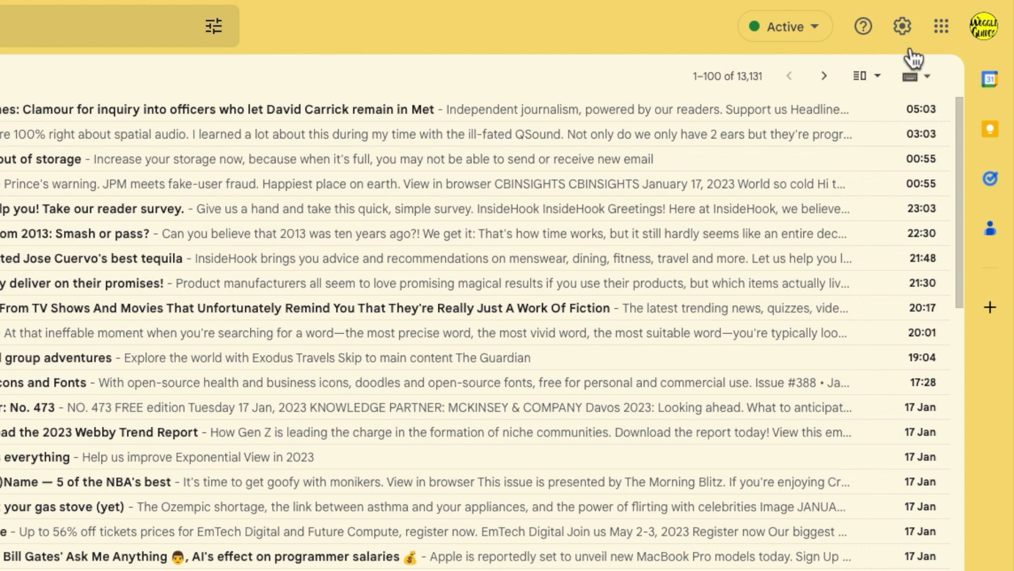
mouse_move(901, 25)
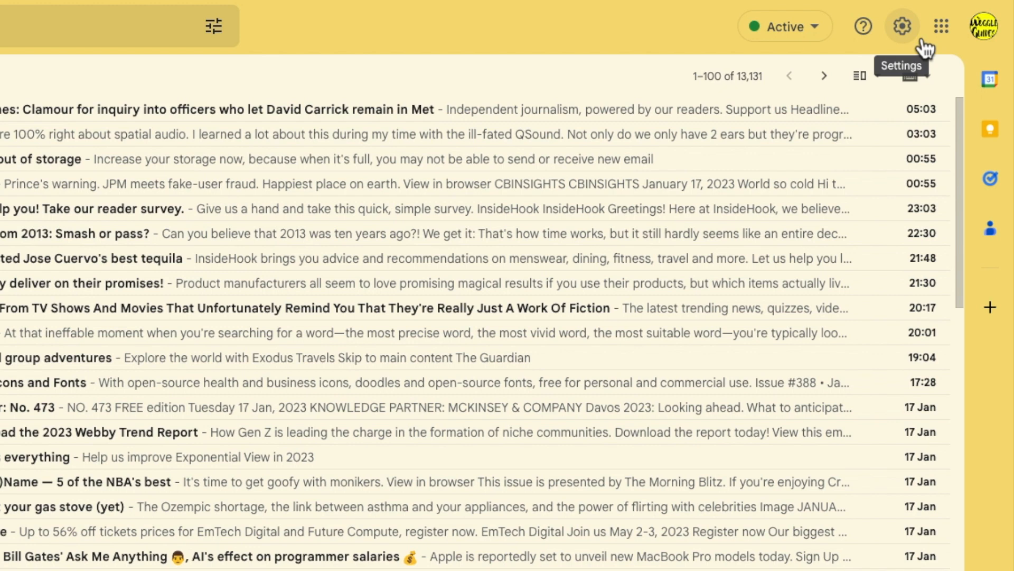
Show the Quick settings panel from the gear icon, revealing the theme and density choices
click(901, 27)
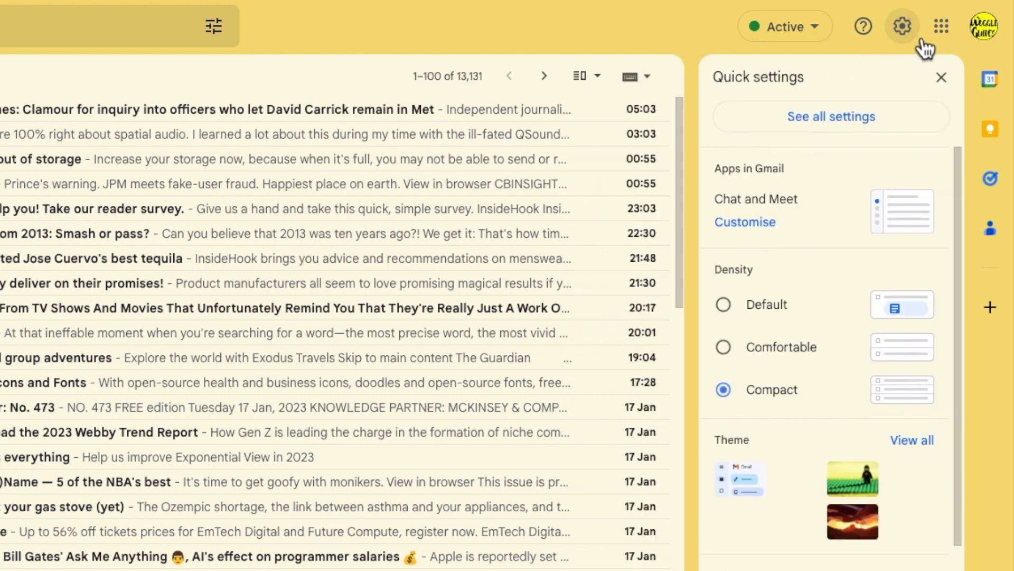
click(911, 440)
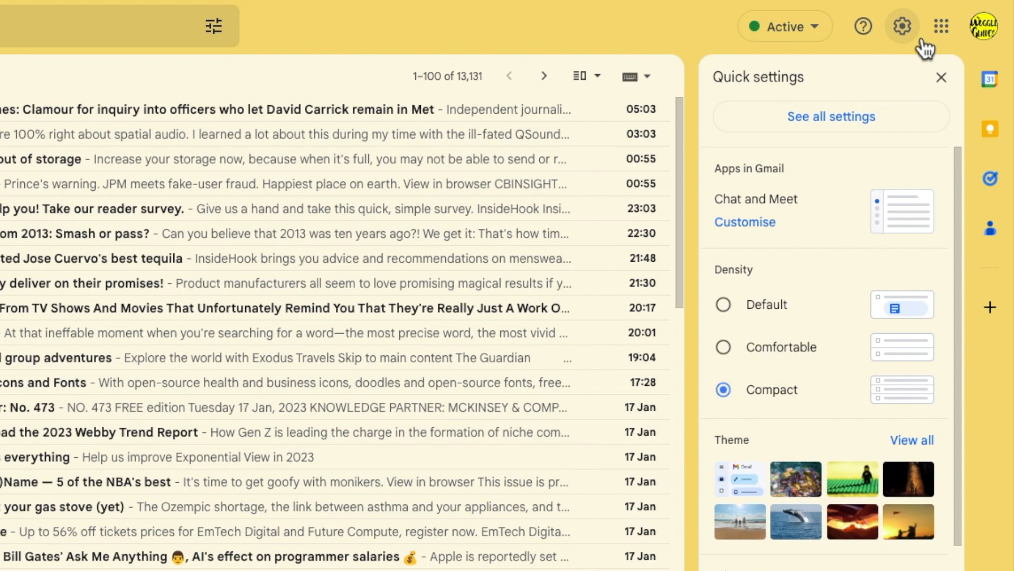
mouse_move(922, 104)
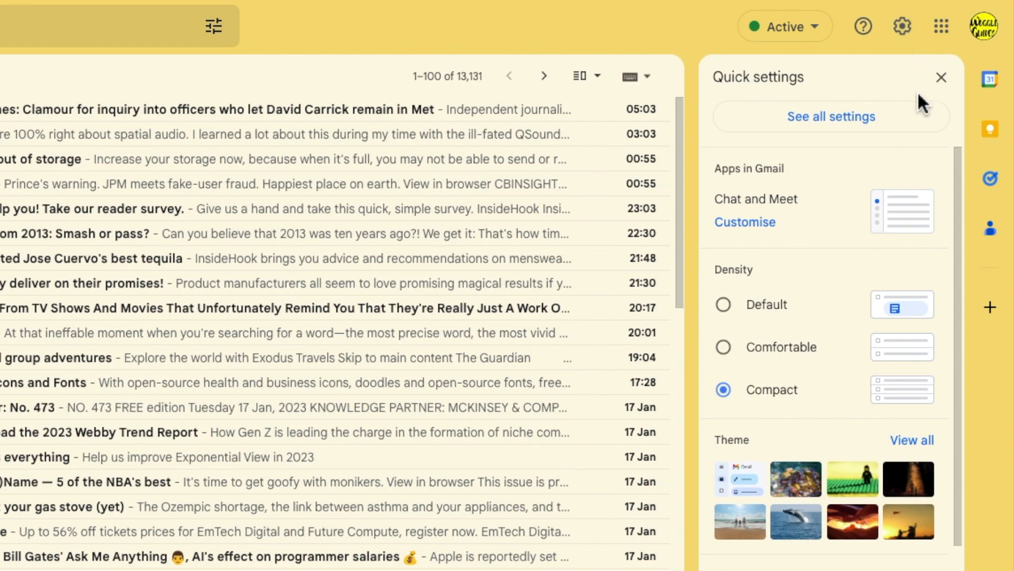
mouse_move(928, 122)
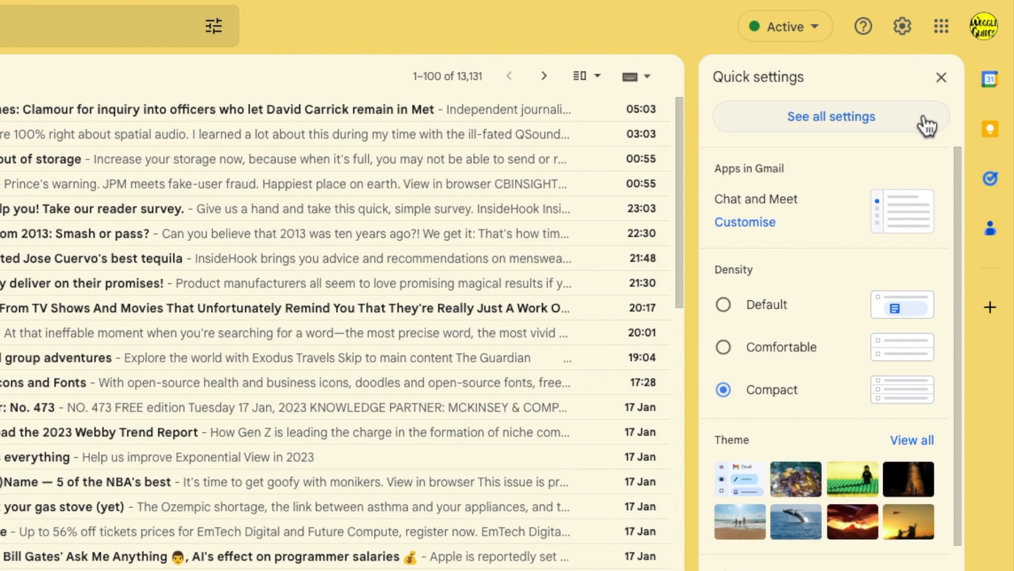
Go to 'See all settings', landing on the General tab
click(832, 117)
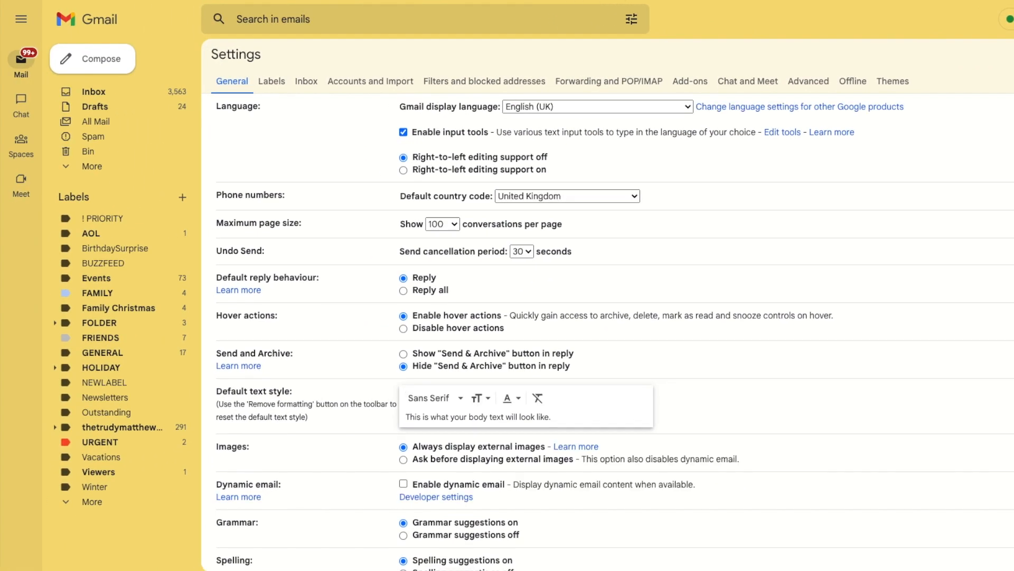
mouse_move(731, 100)
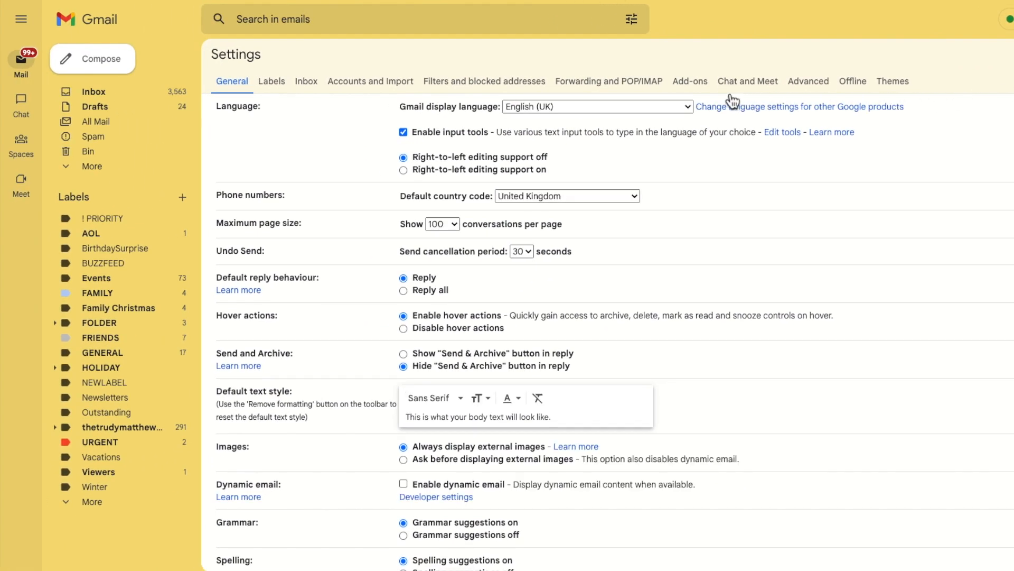
mouse_move(638, 97)
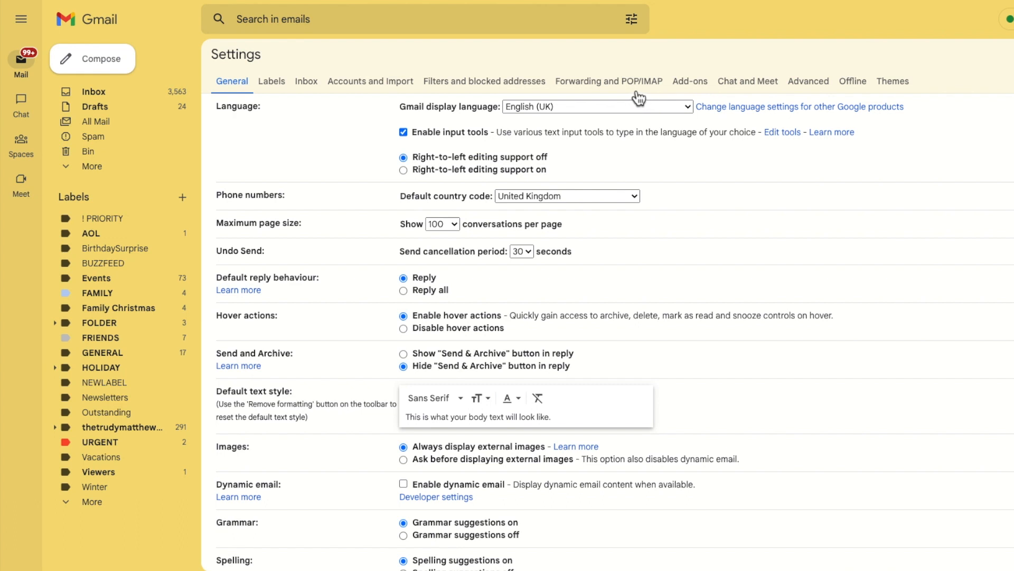
Switch to Forwarding and POP/IMAP and choose 'Disable forwarding' (not yet saved)
click(607, 81)
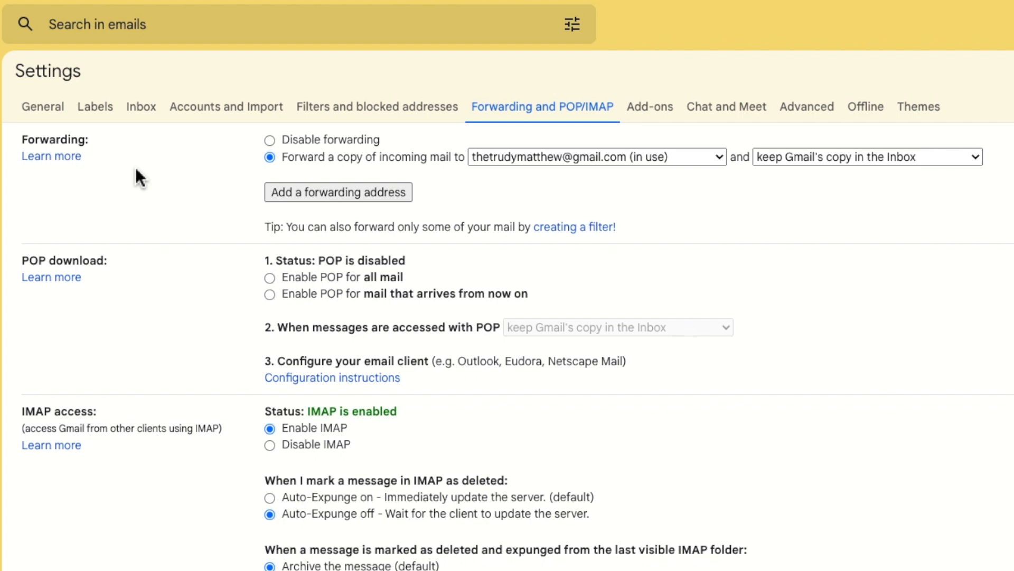
mouse_move(215, 165)
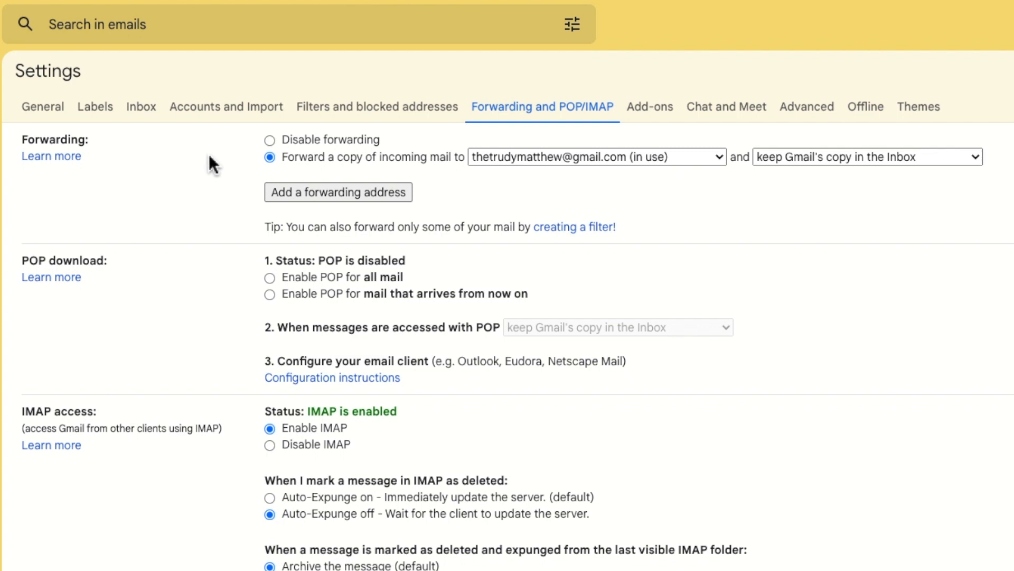
click(270, 139)
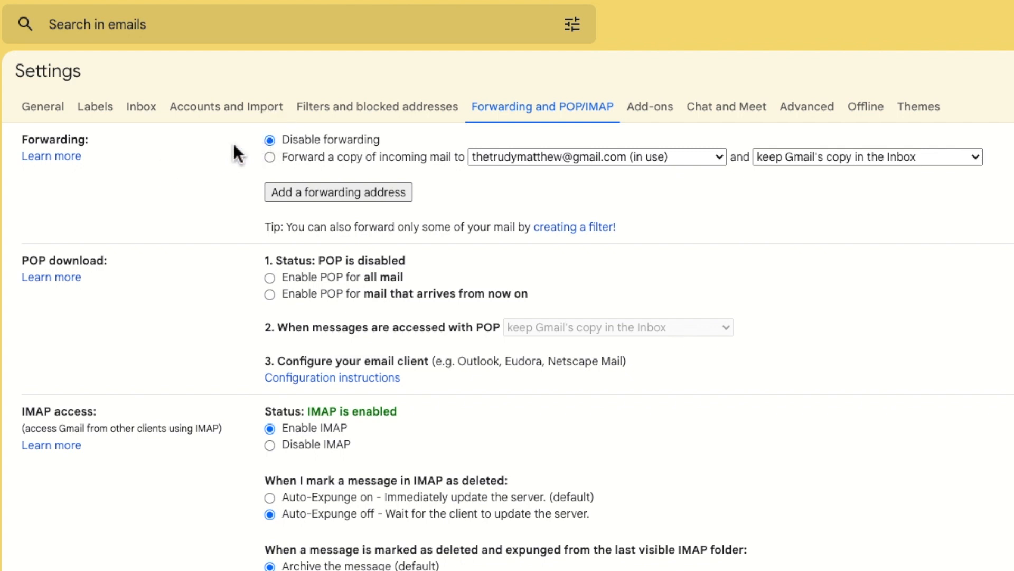
mouse_move(232, 154)
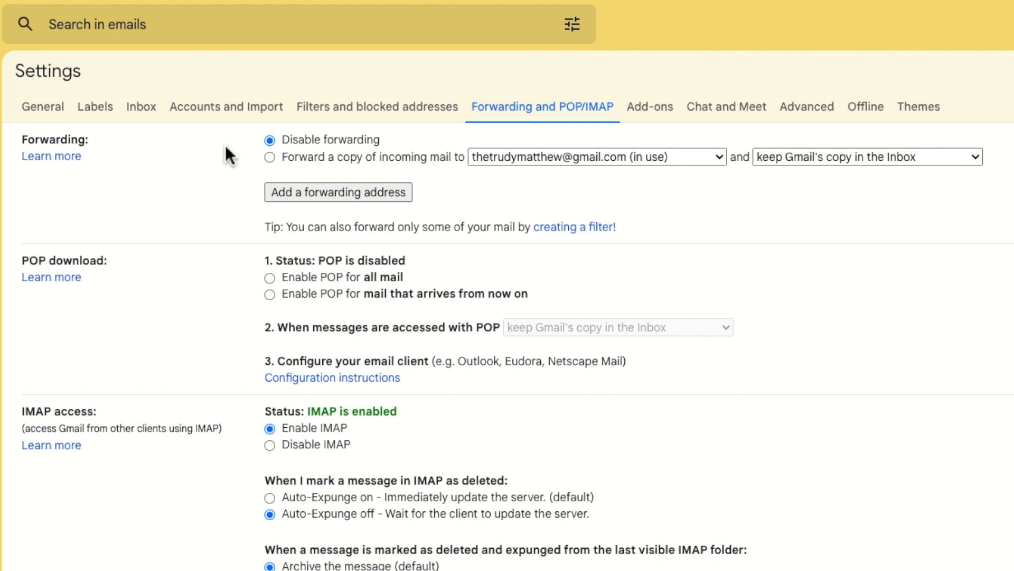
mouse_move(268, 159)
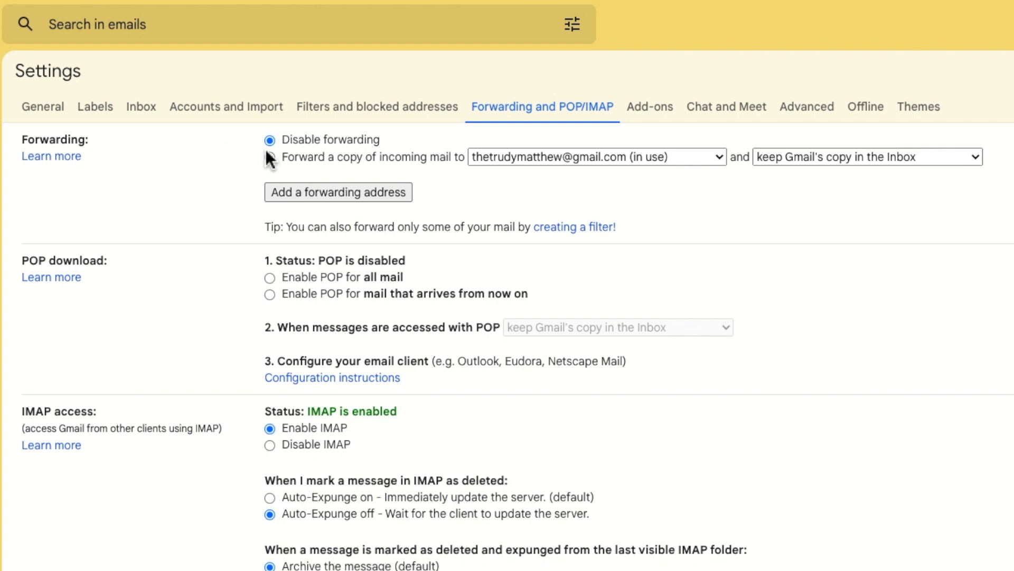
Expand the 'Forward a copy of incoming mail to' address dropdown
click(269, 156)
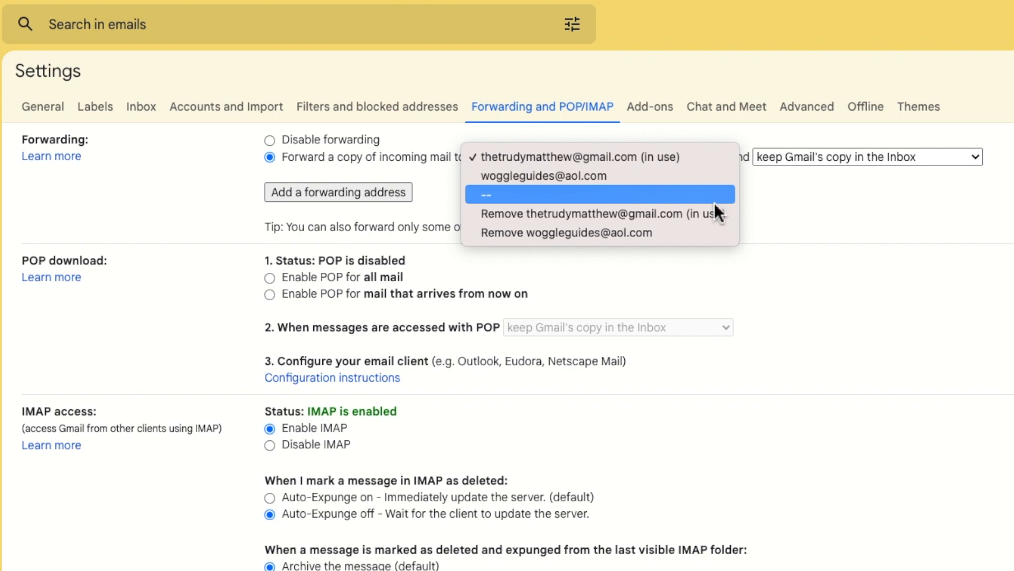
mouse_move(719, 213)
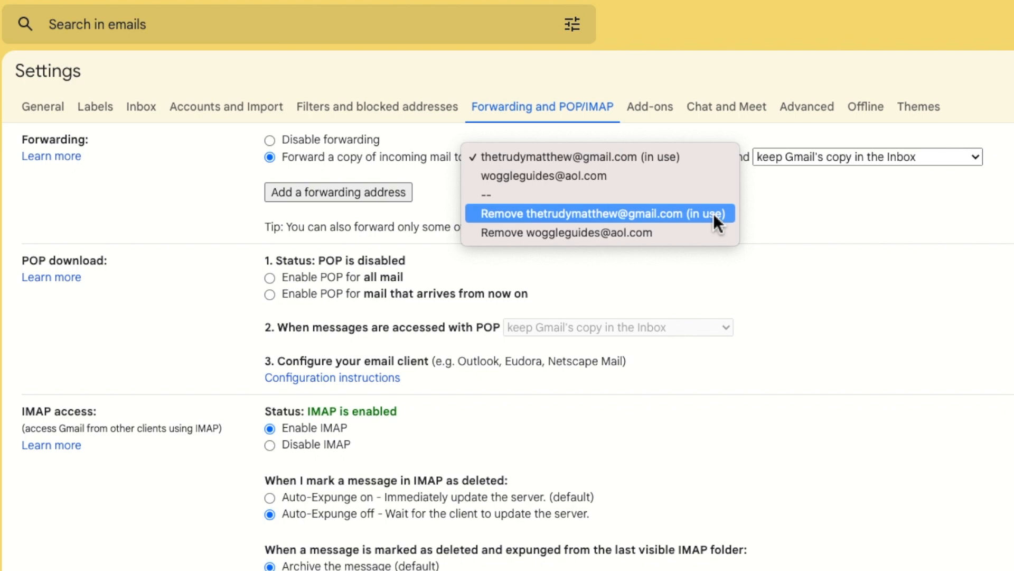
click(600, 213)
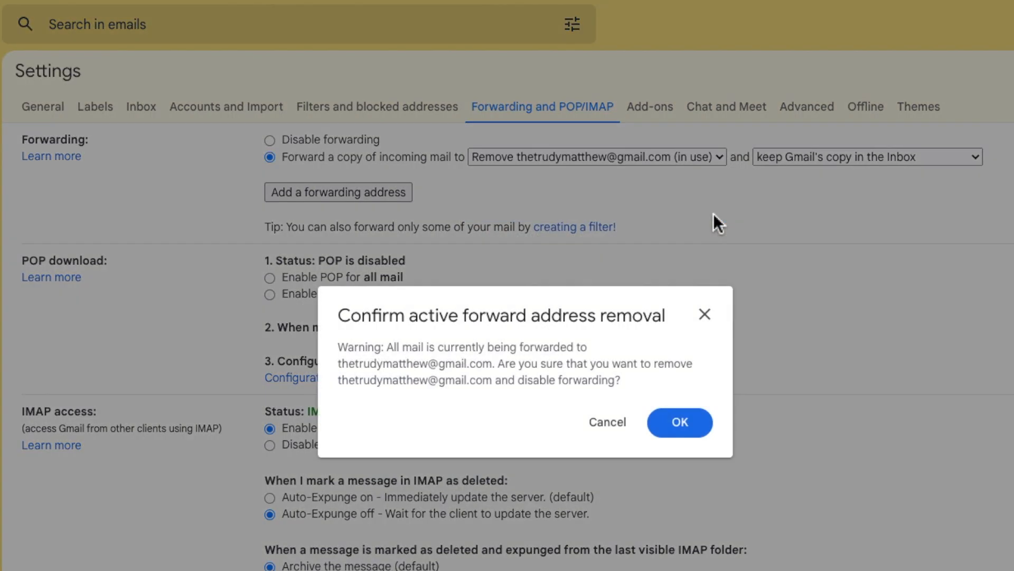
mouse_move(792, 340)
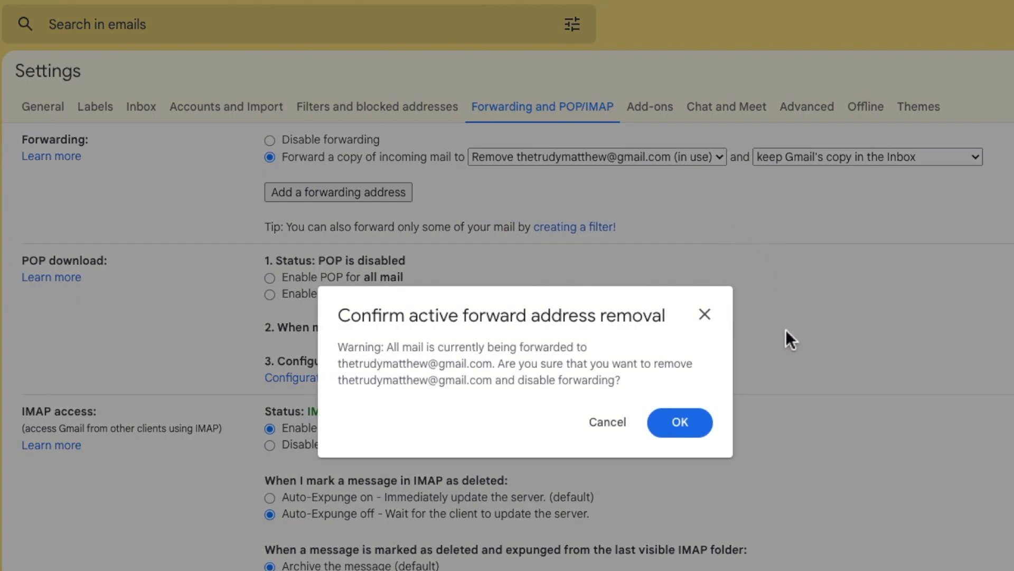
mouse_move(720, 451)
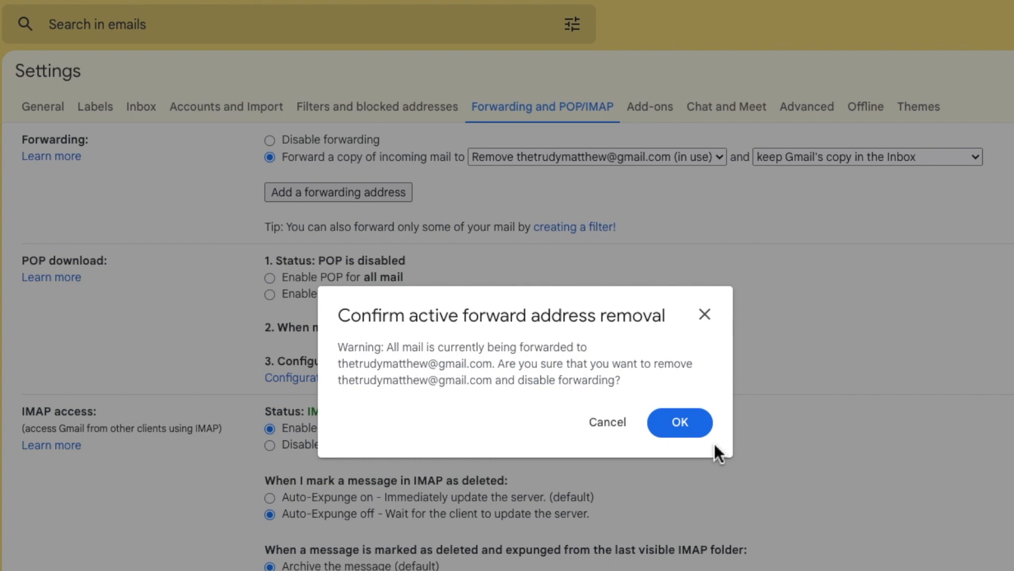
mouse_move(679, 422)
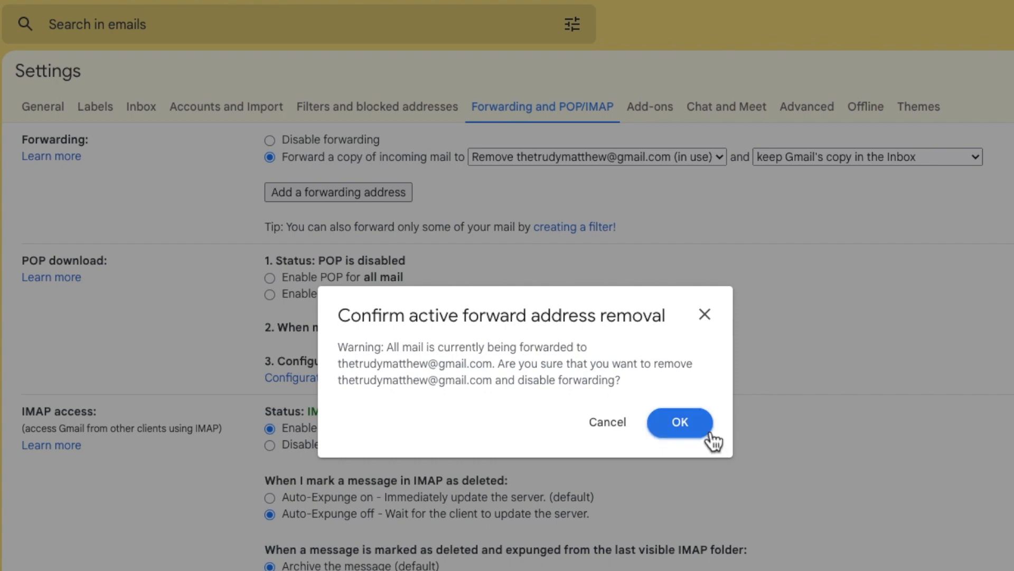
Confirm removing the in-use address so forwarding is disabled, then dismiss the notice
click(679, 422)
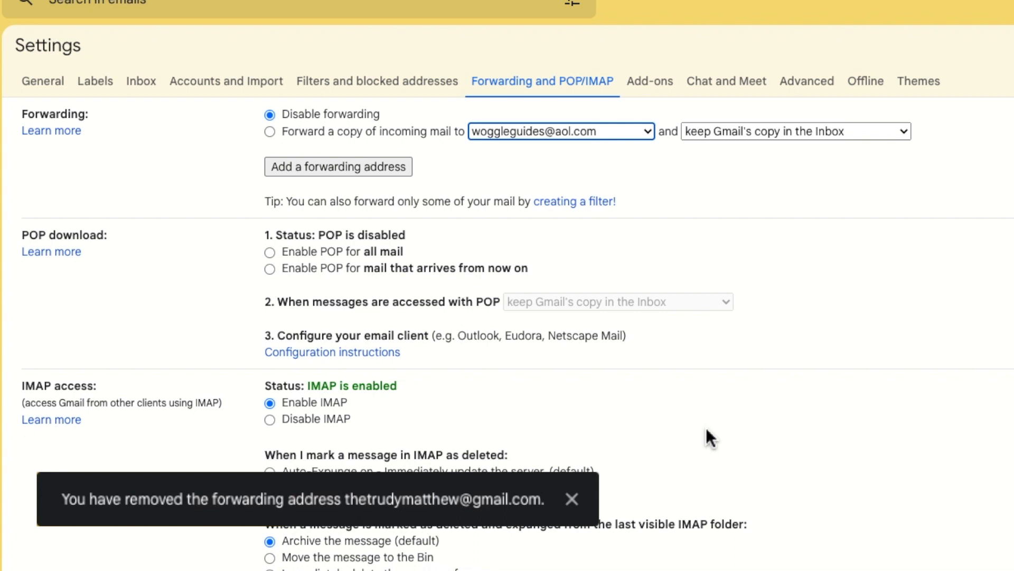
click(572, 499)
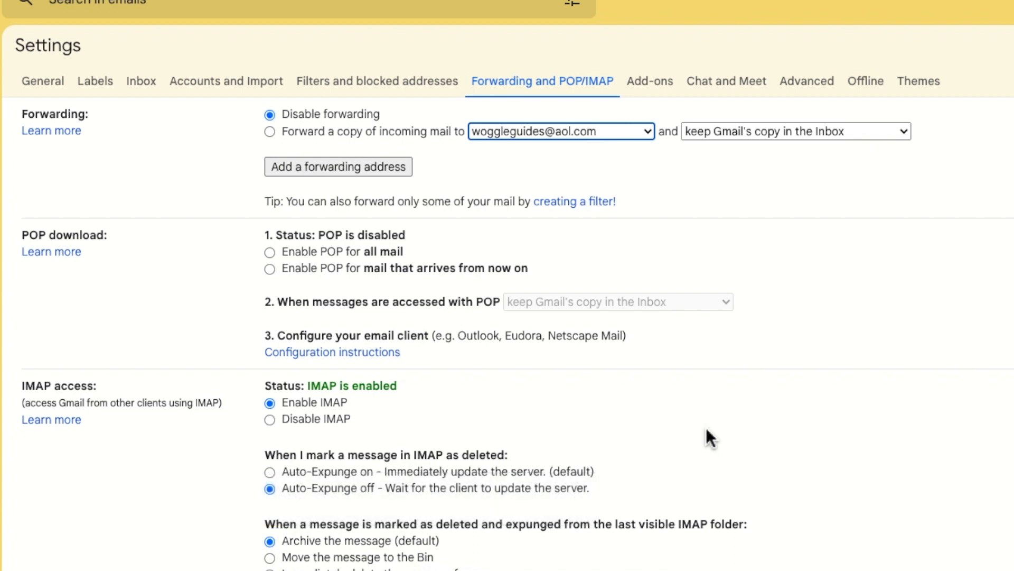